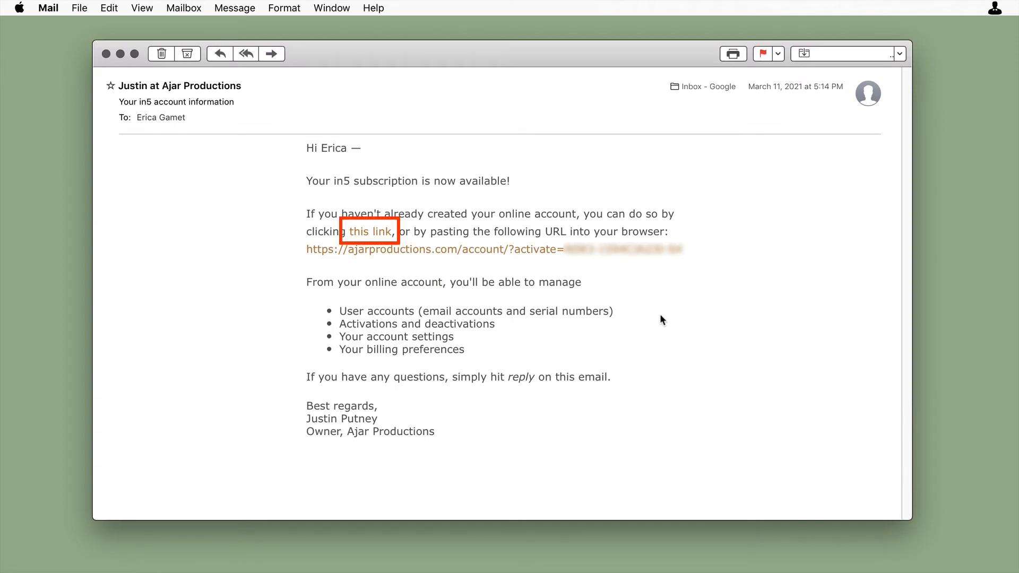
# Follow the email link to the in5 account page and enter email, password and confirmation.
pyautogui.click(369, 232)
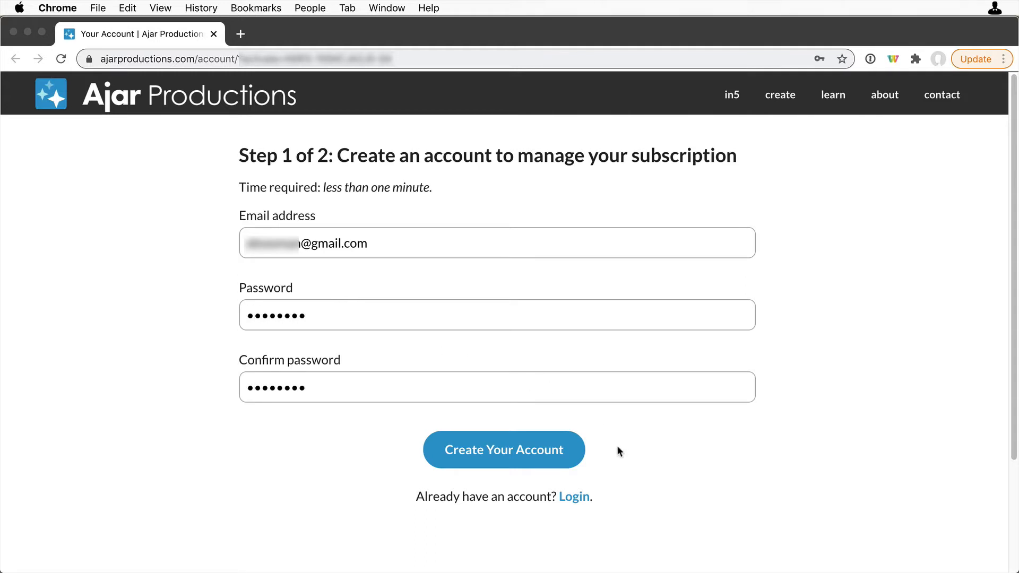
# Submit the sign-up form with 'Create Your Account', keeping 'Use my account password' checked.
pyautogui.click(503, 449)
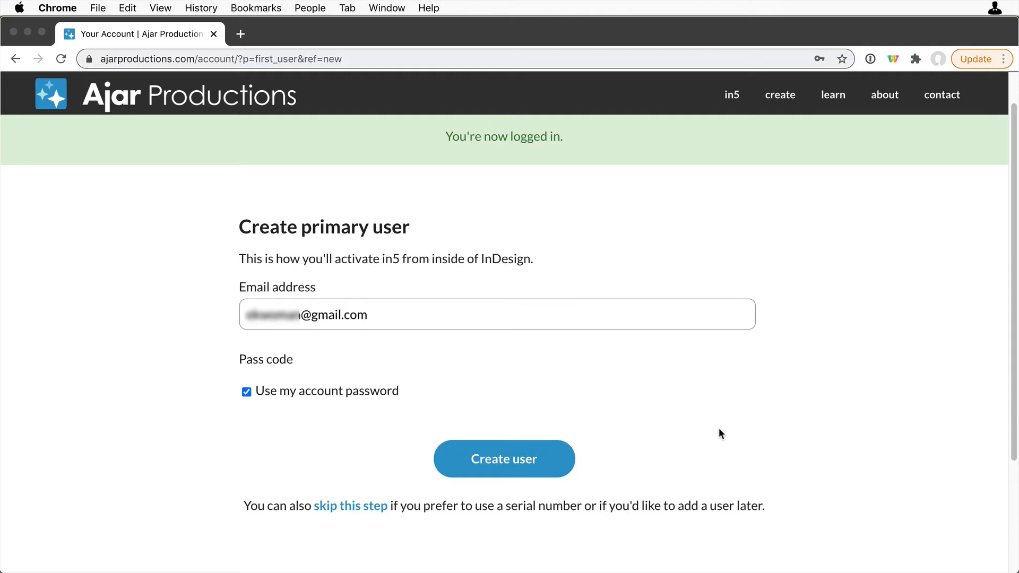
pyautogui.moveTo(533, 455)
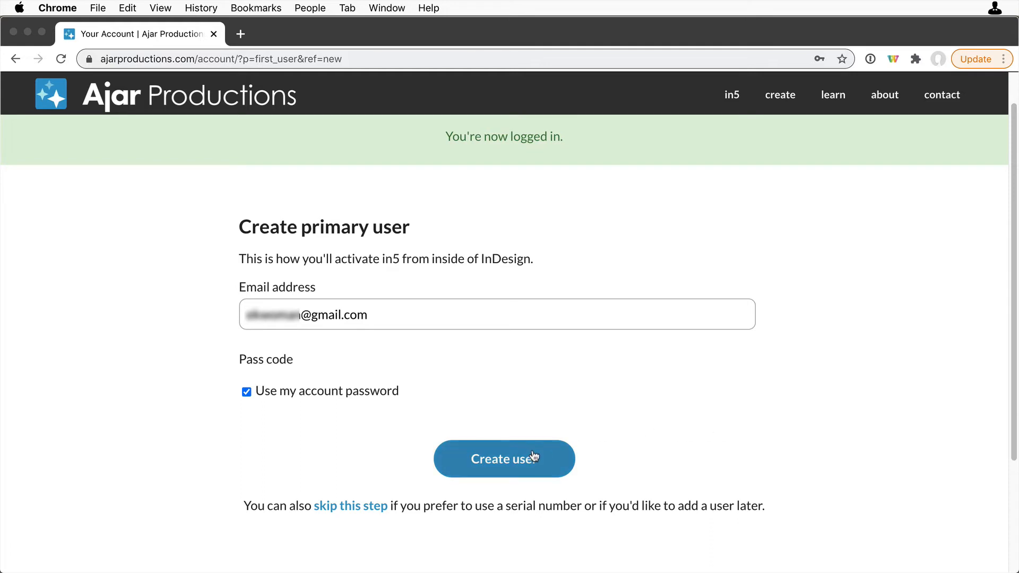
# Create the primary user and scroll to its details showing zero activations.
pyautogui.click(504, 458)
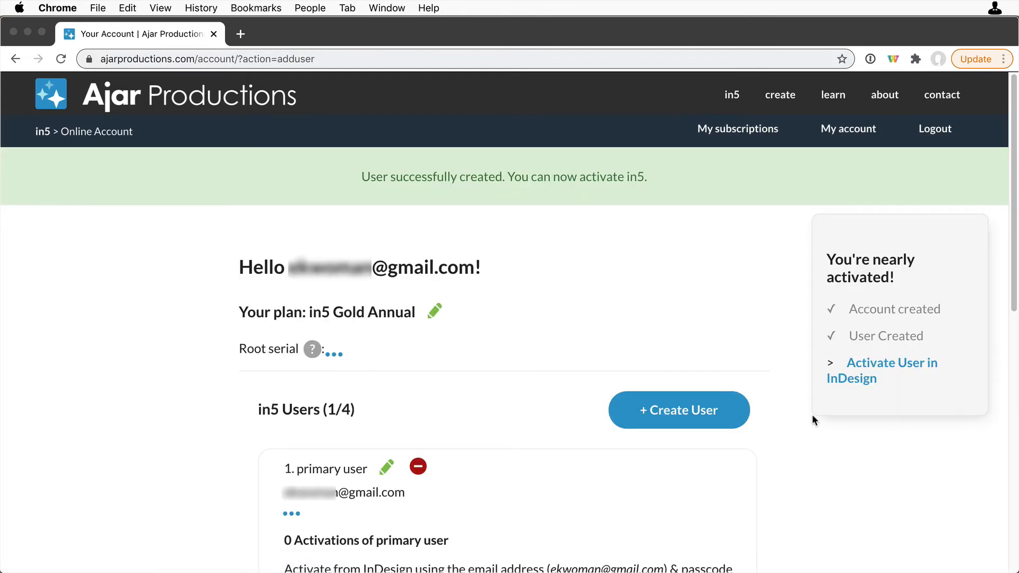
pyautogui.scroll(-3)
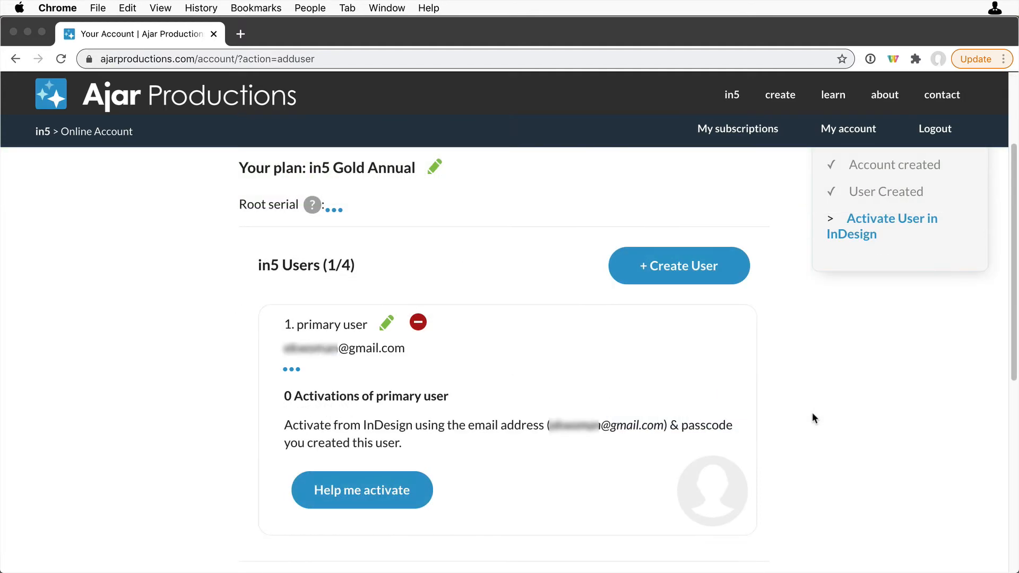